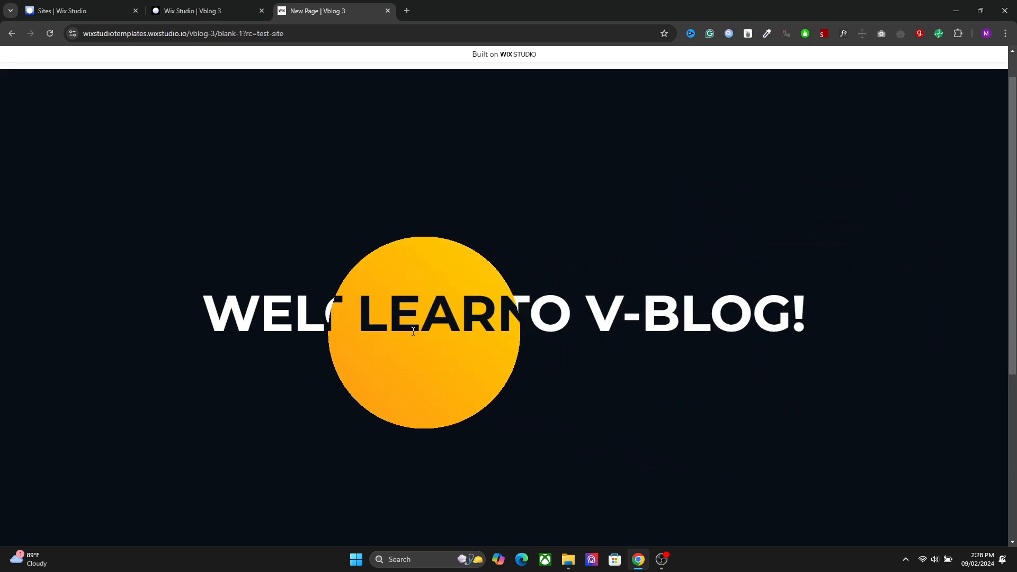
# Step: Back in the editor, review the welcome embed's code in its HTML settings, then close them
pyautogui.click(191, 11)
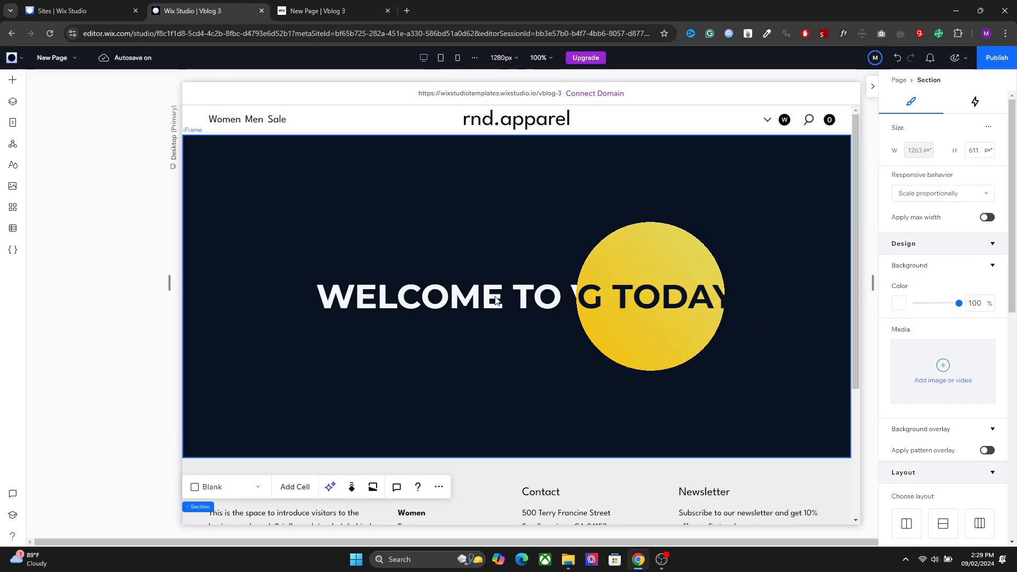
pyautogui.click(494, 300)
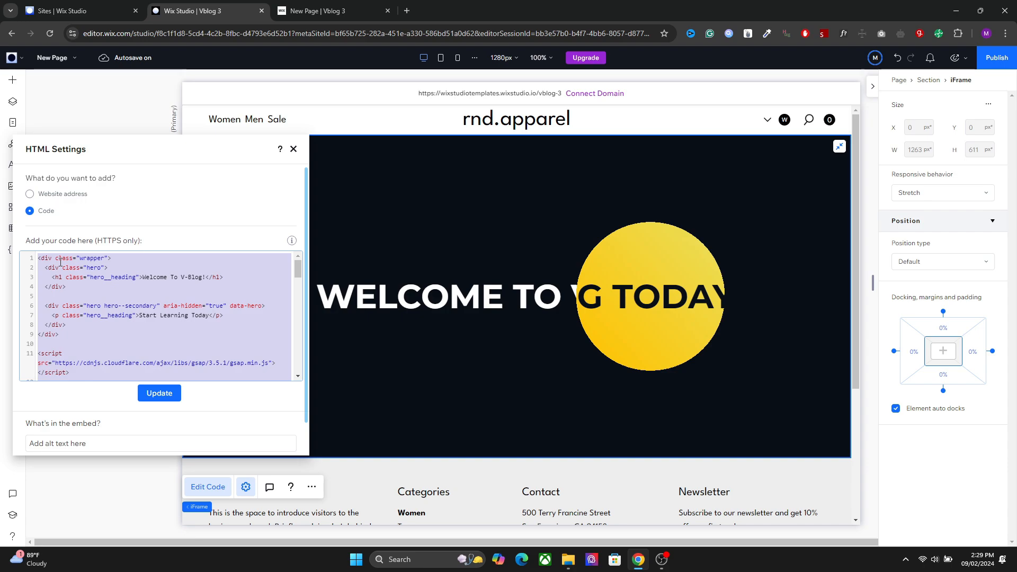
pyautogui.click(293, 149)
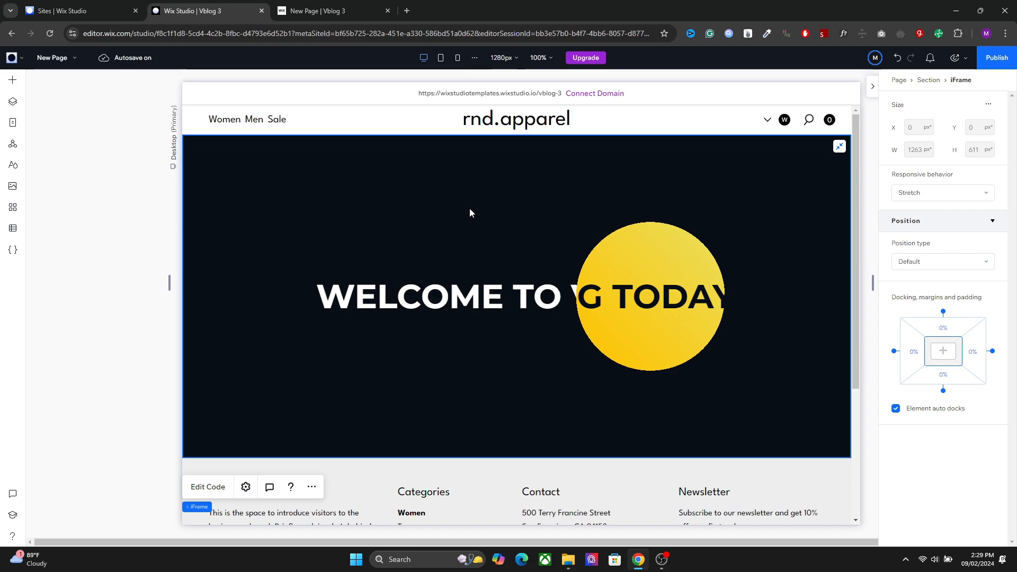
pyautogui.moveTo(30, 125)
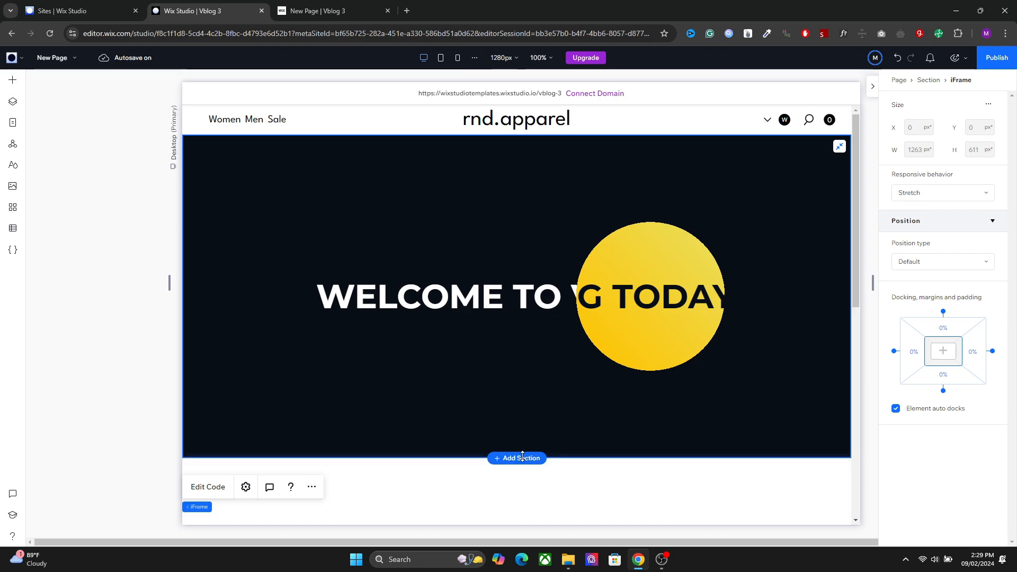
# Step: Add a section with an Embed Code element holding the pasted welcome heading code
pyautogui.click(516, 457)
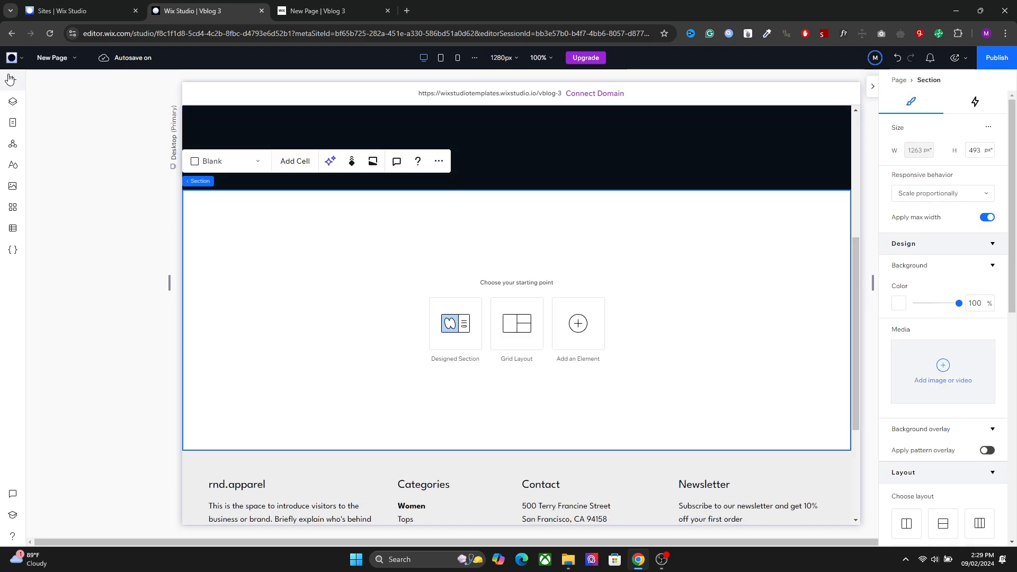
pyautogui.click(9, 80)
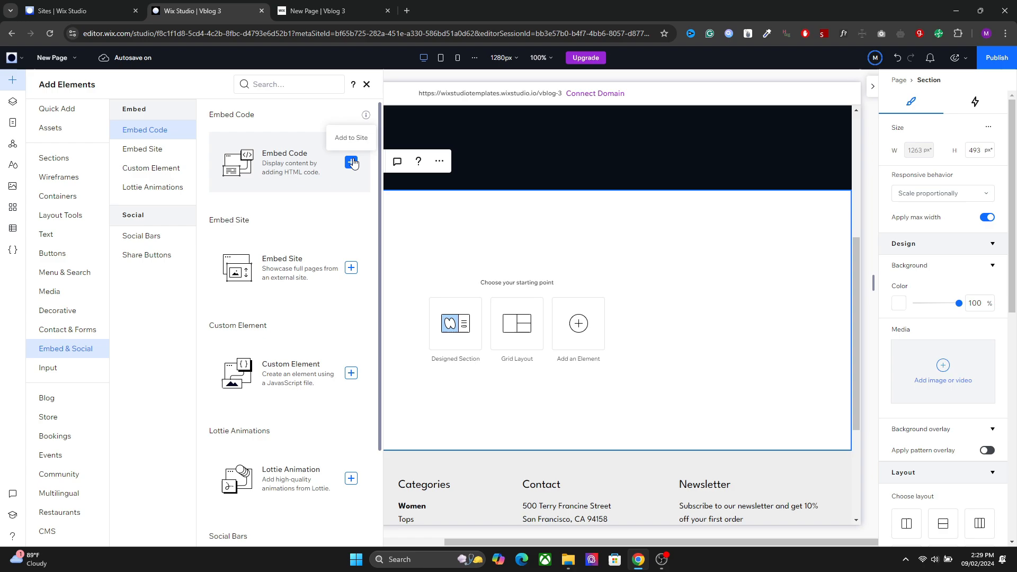
pyautogui.click(350, 162)
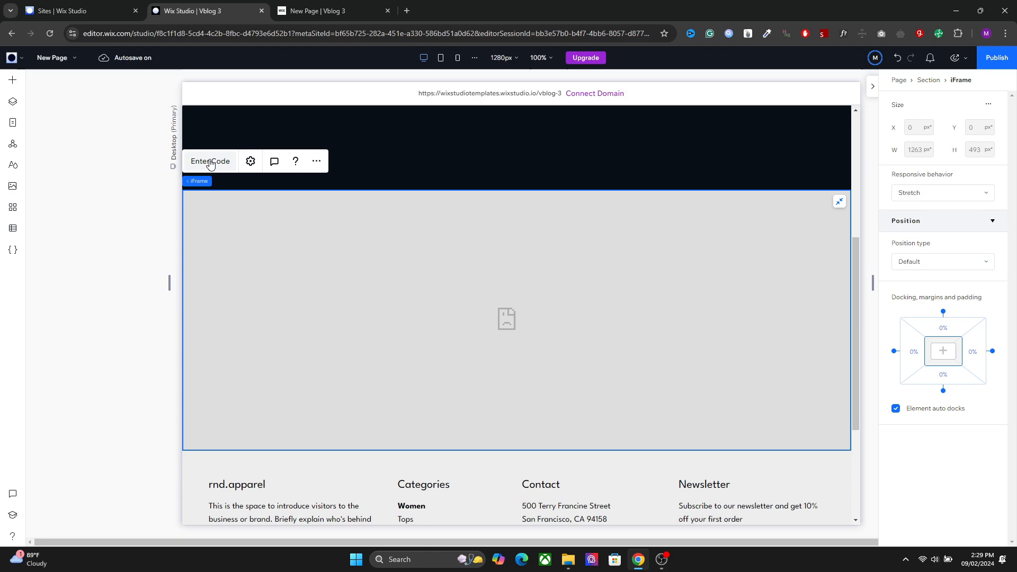
pyautogui.click(210, 161)
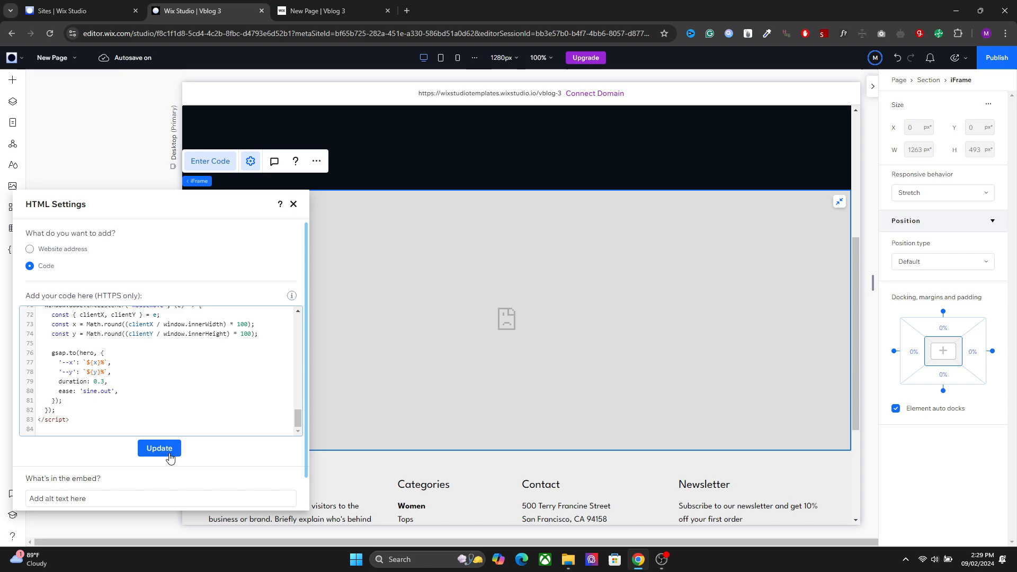
pyautogui.click(159, 448)
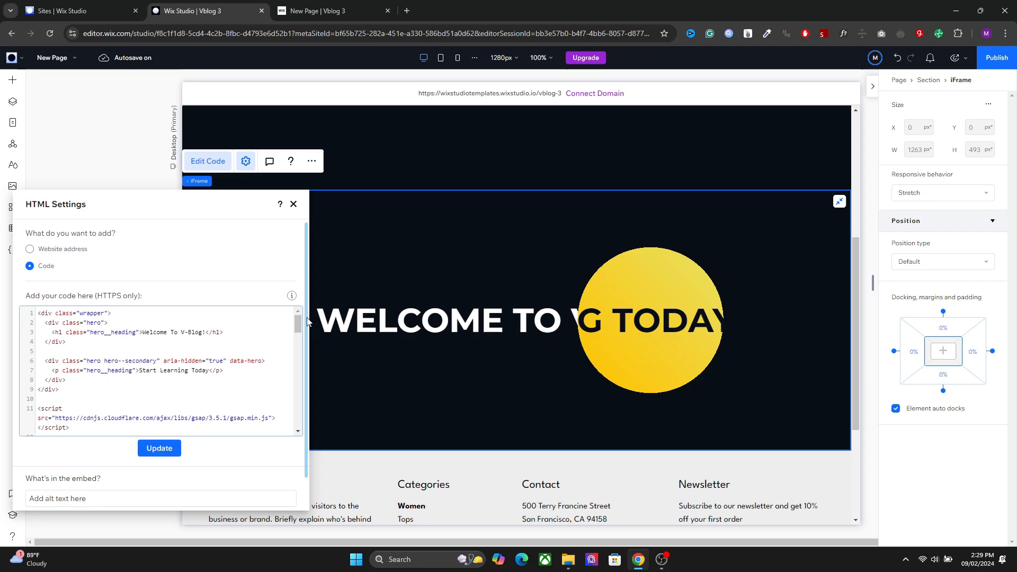
# Step: Replace the 'Welcome To V-Blog!' h1 text in the code with 'Travel Guide'
pyautogui.moveTo(142, 332); pyautogui.dragTo(192, 332)
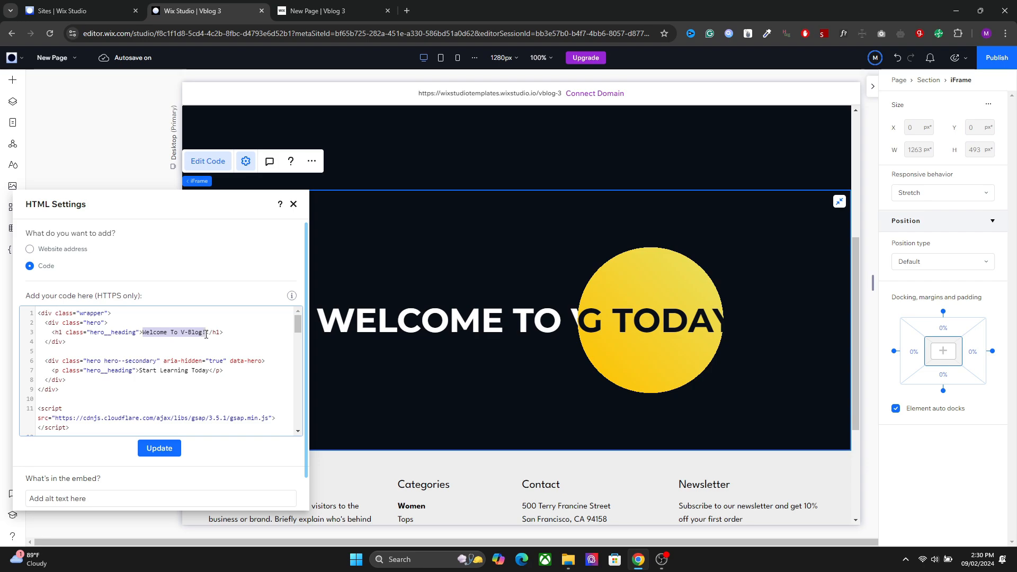
pyautogui.write('T')
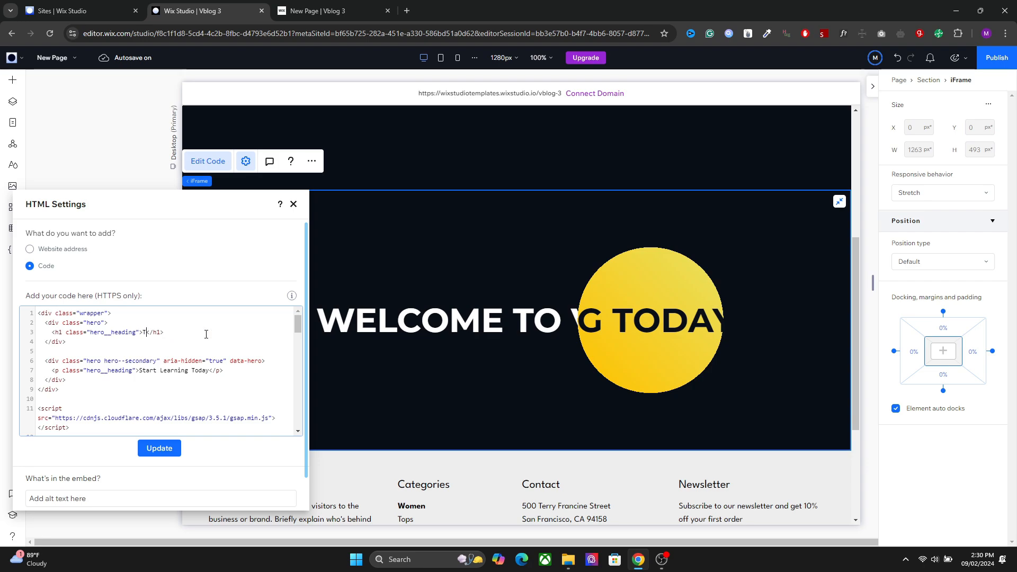
pyautogui.write('ravel')
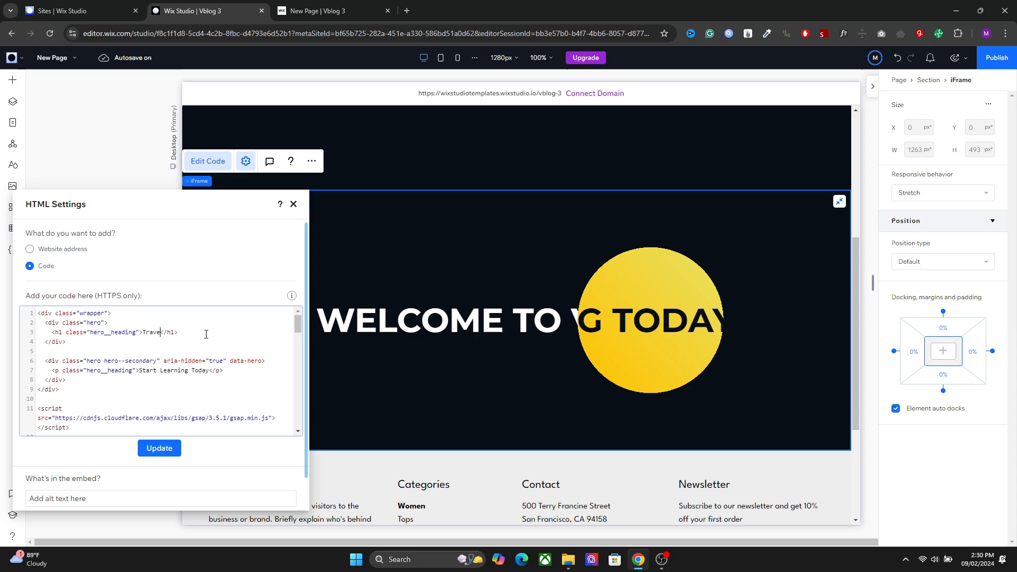
pyautogui.write('l Guide')
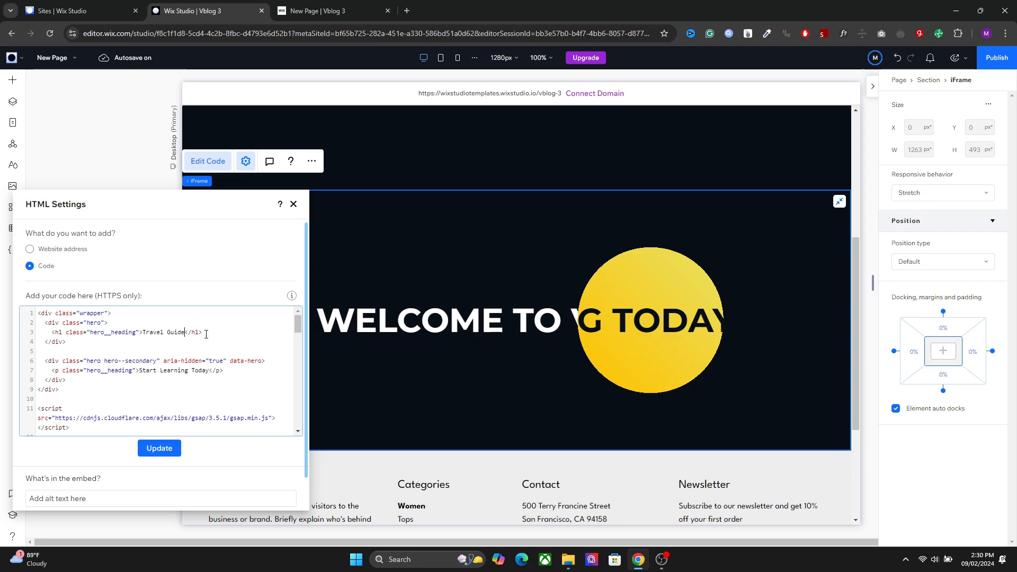
pyautogui.moveTo(142, 374)
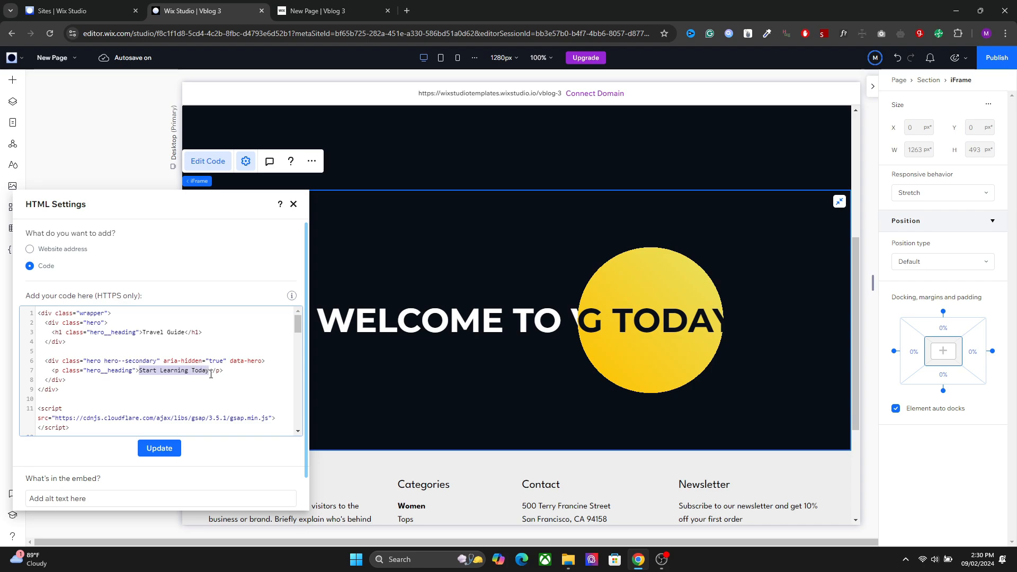
# Step: Change the reveal paragraph text to 'Plan Your Tour' and update the embed
pyautogui.write('P1')
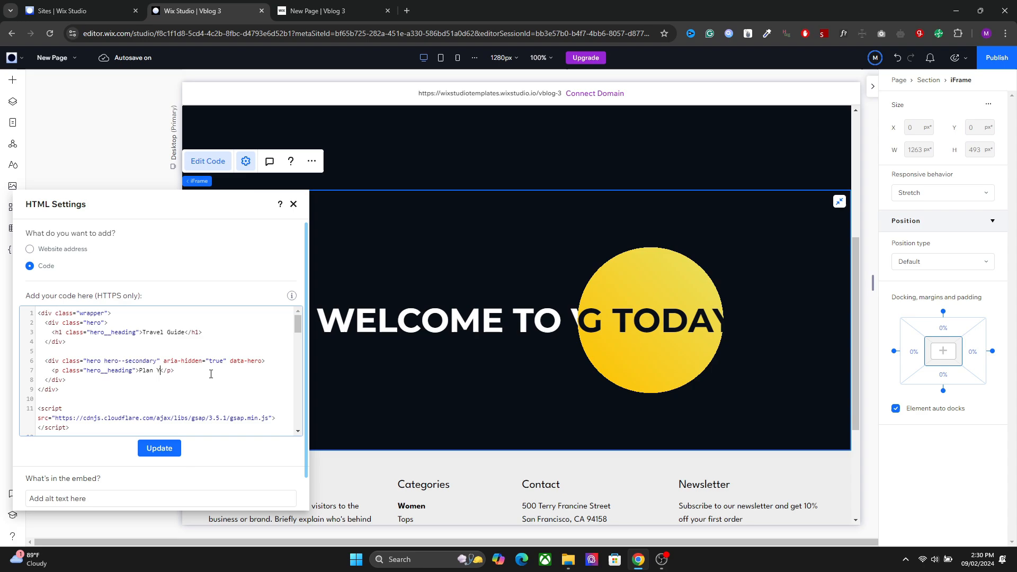
pyautogui.write('our')
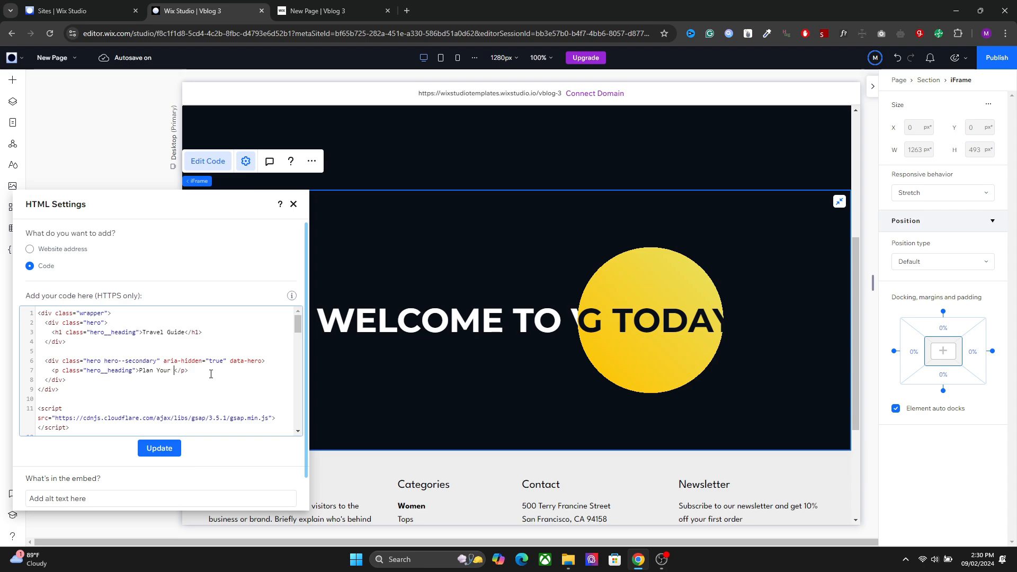
pyautogui.write('To')
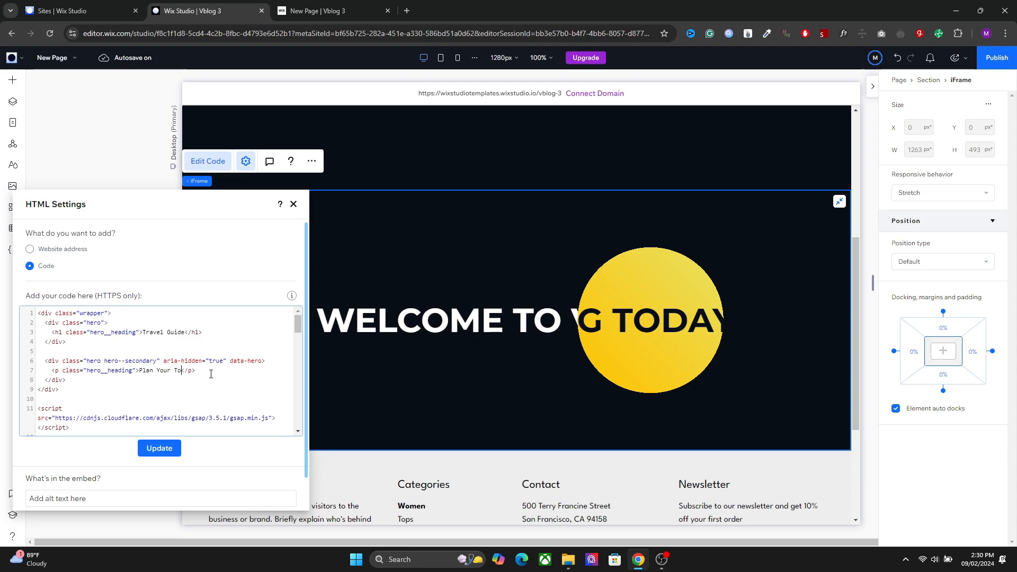
pyautogui.write('ur')
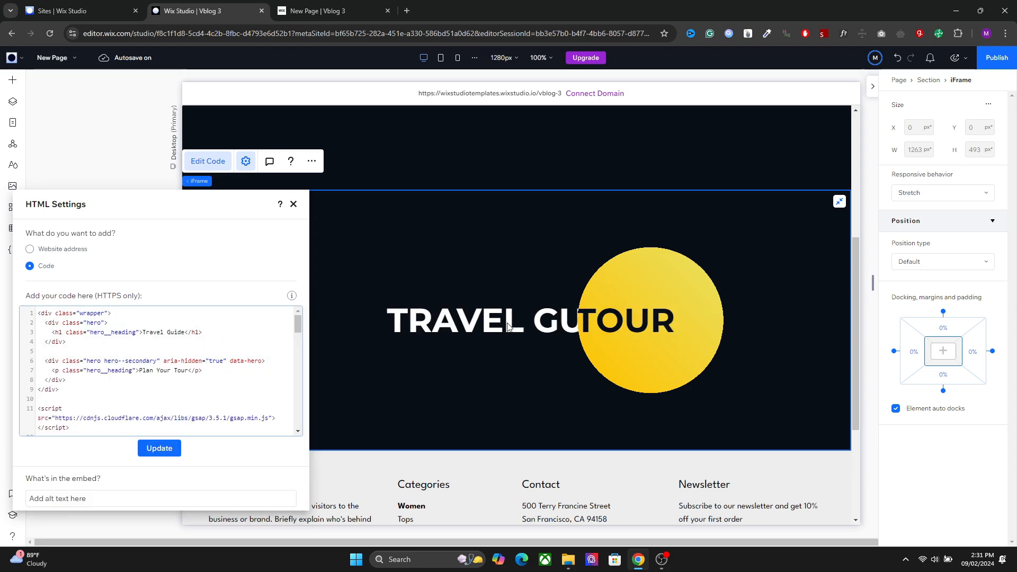
pyautogui.click(66, 342)
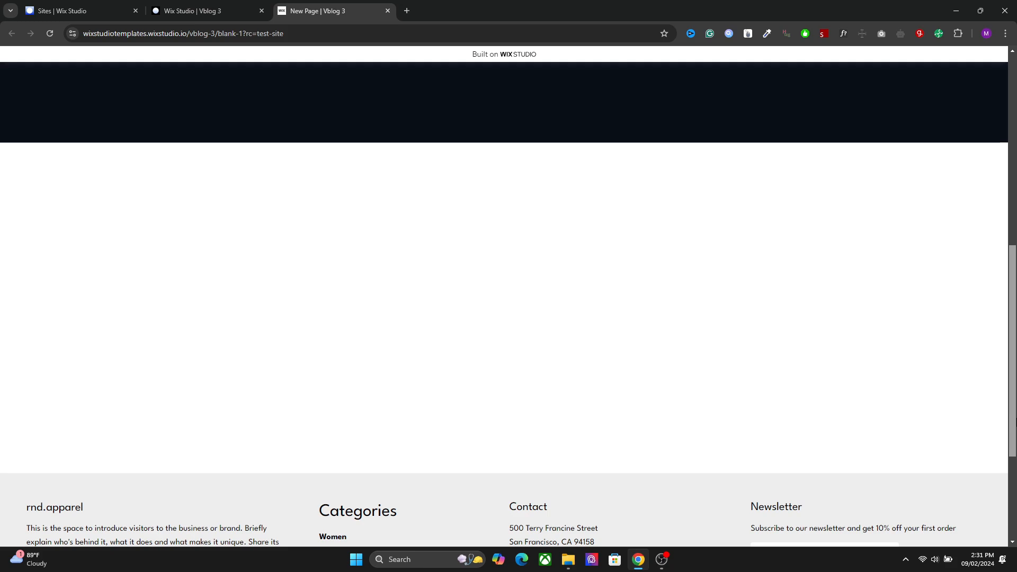
# Step: Scroll through the page in preview before returning to the editor
pyautogui.scroll(3)
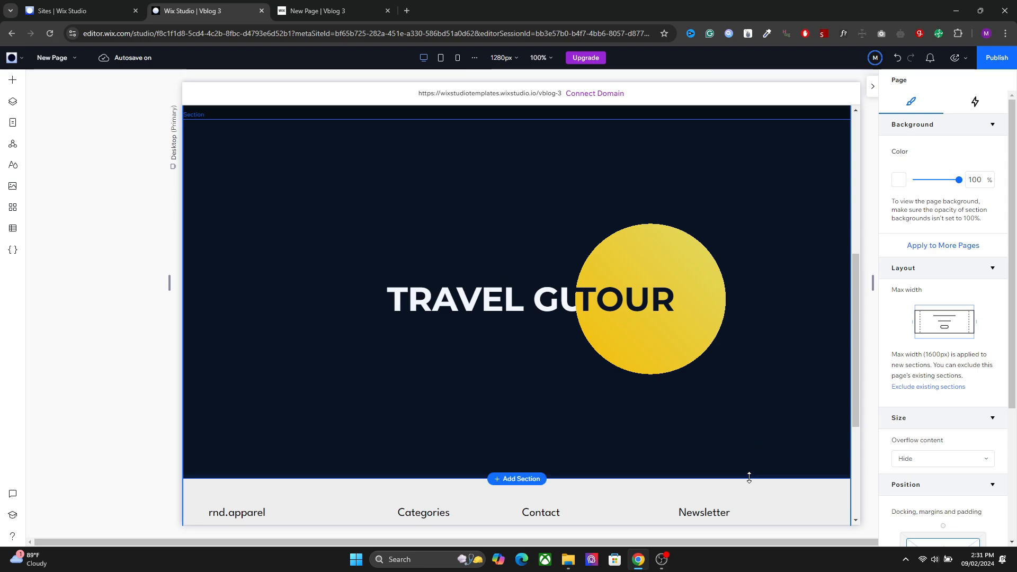
pyautogui.moveTo(451, 388)
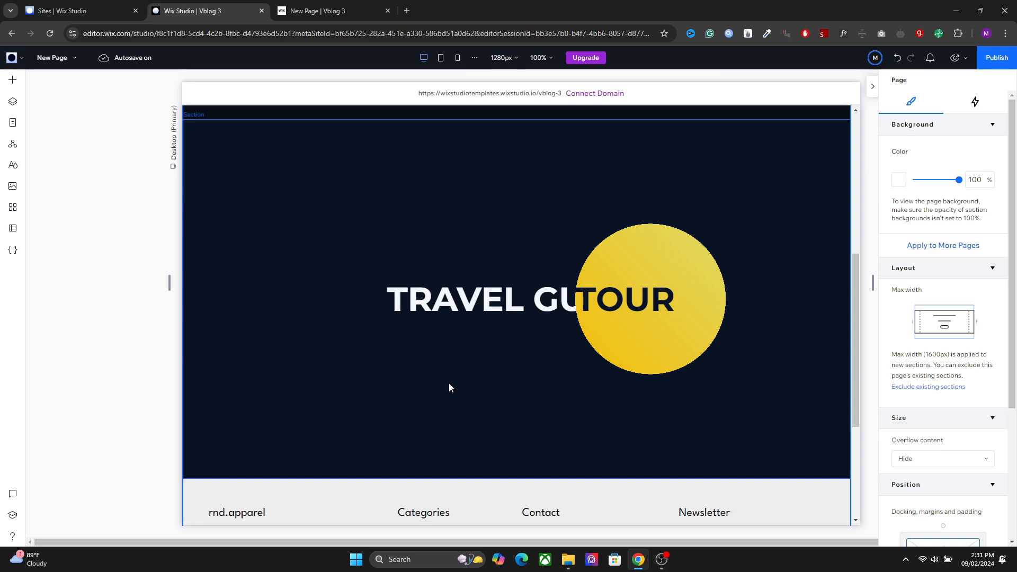
pyautogui.click(451, 387)
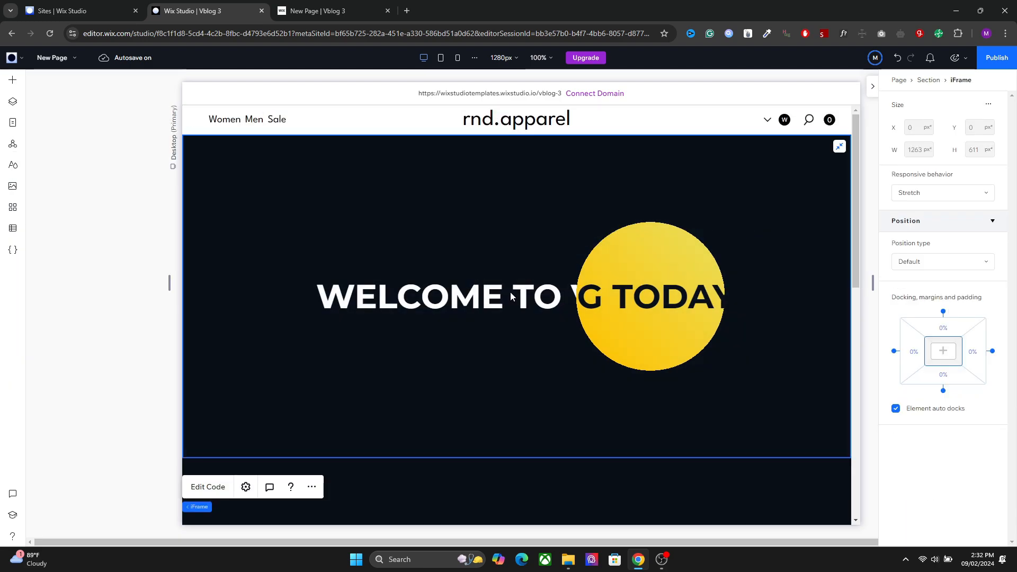
pyautogui.click(208, 487)
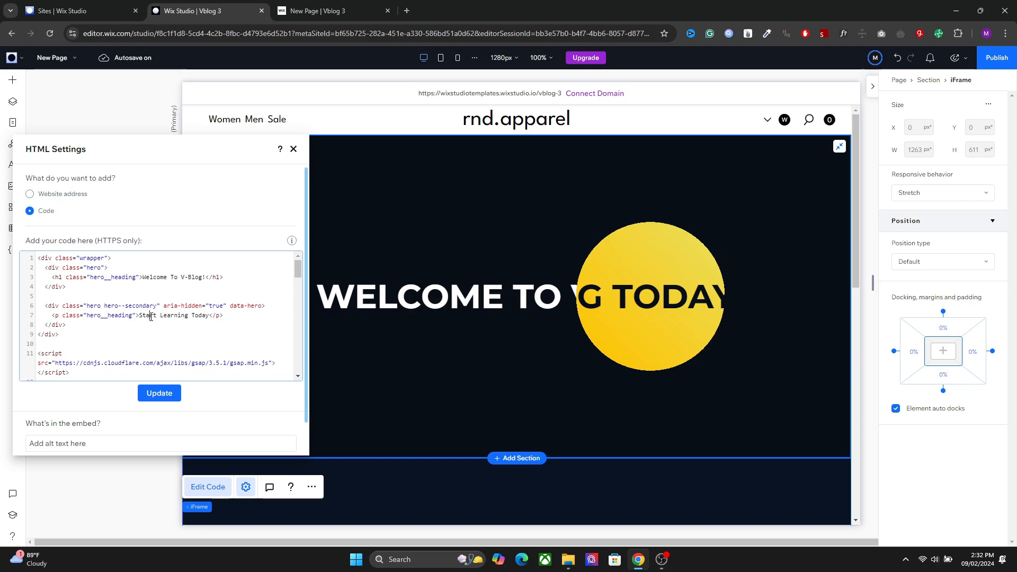
pyautogui.scroll(-3)
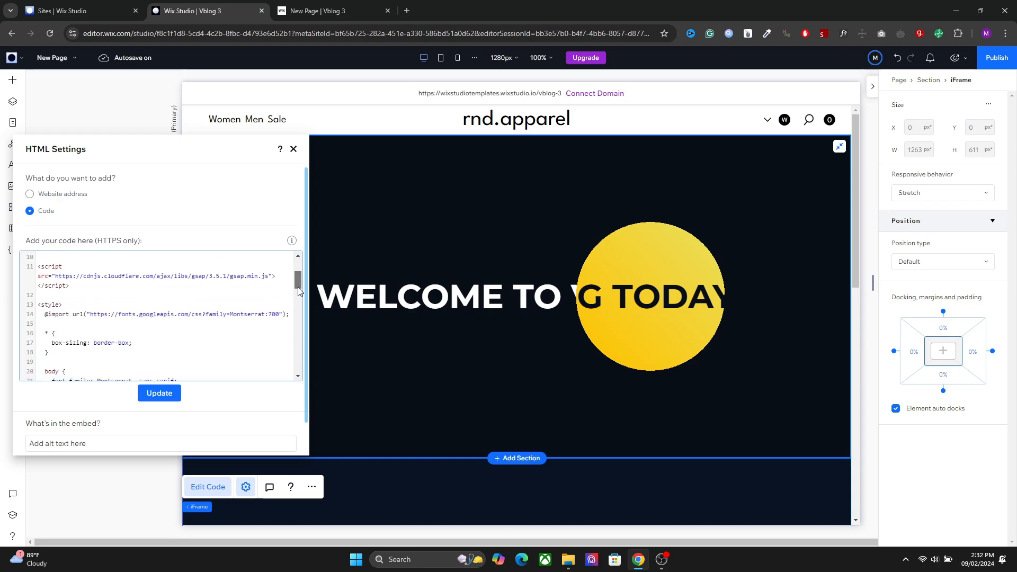
pyautogui.scroll(-3)
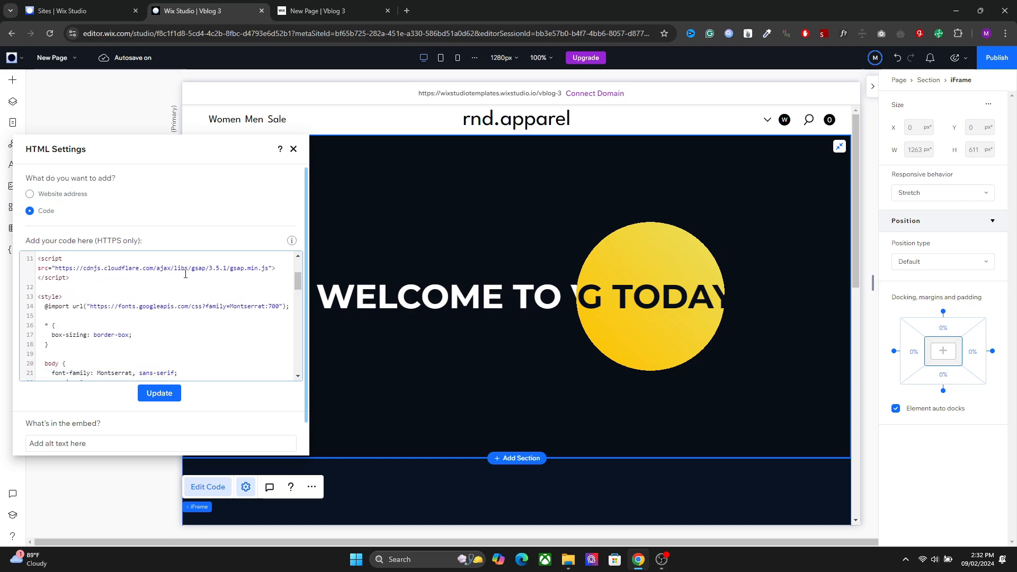
pyautogui.moveTo(294, 294)
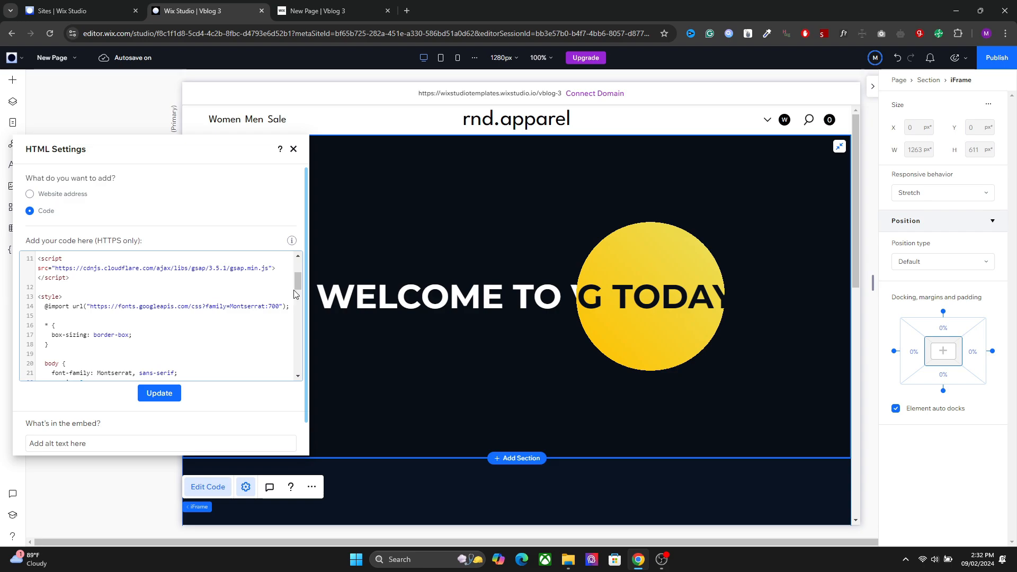
pyautogui.scroll(-3)
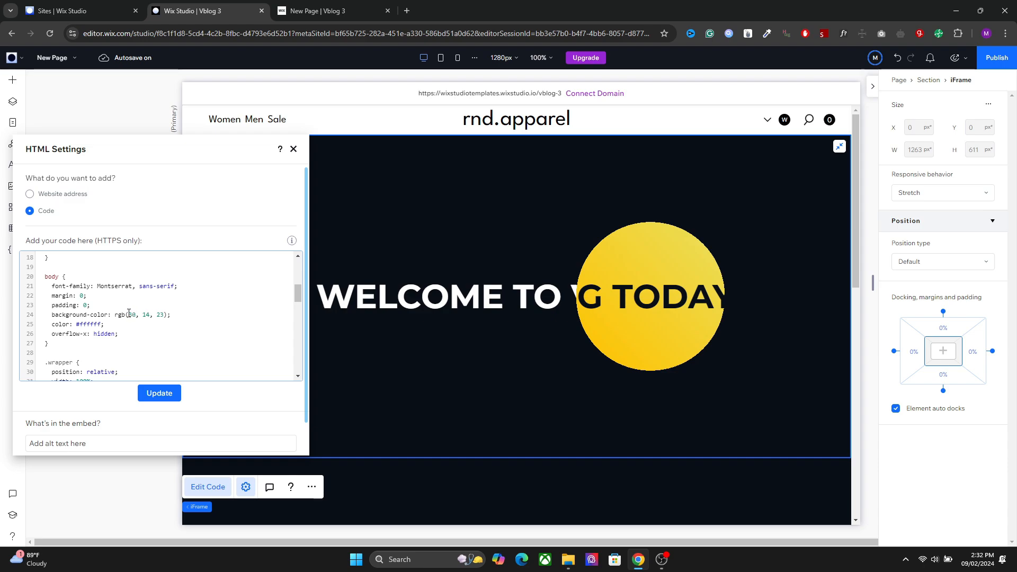
pyautogui.click(159, 393)
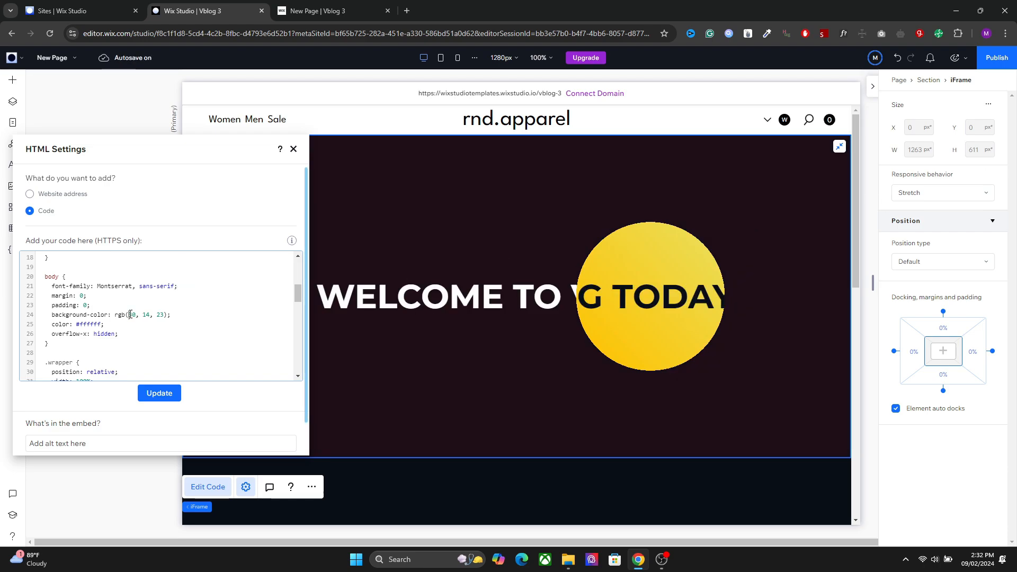
pyautogui.doubleClick(131, 315)
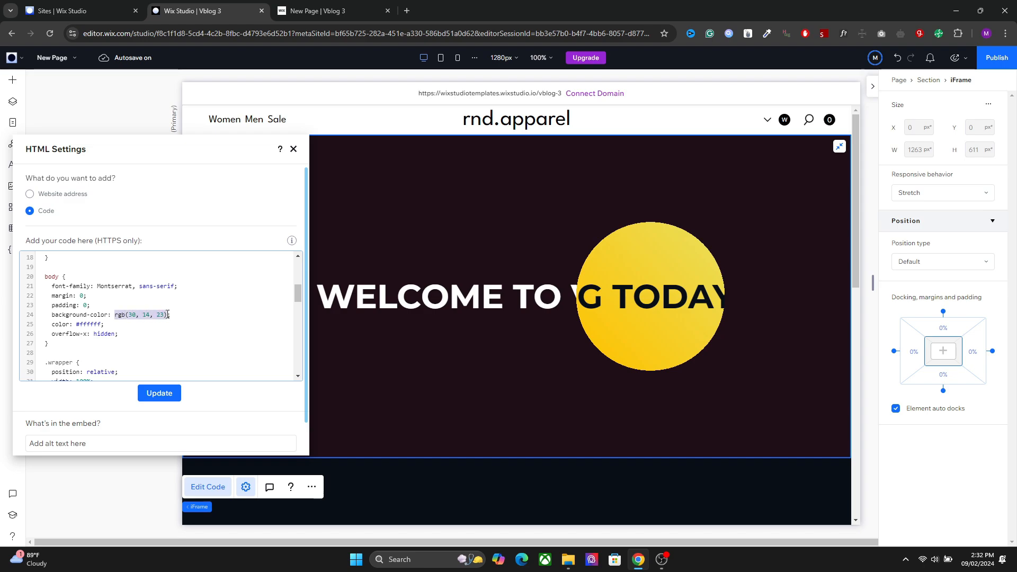
pyautogui.write('red')
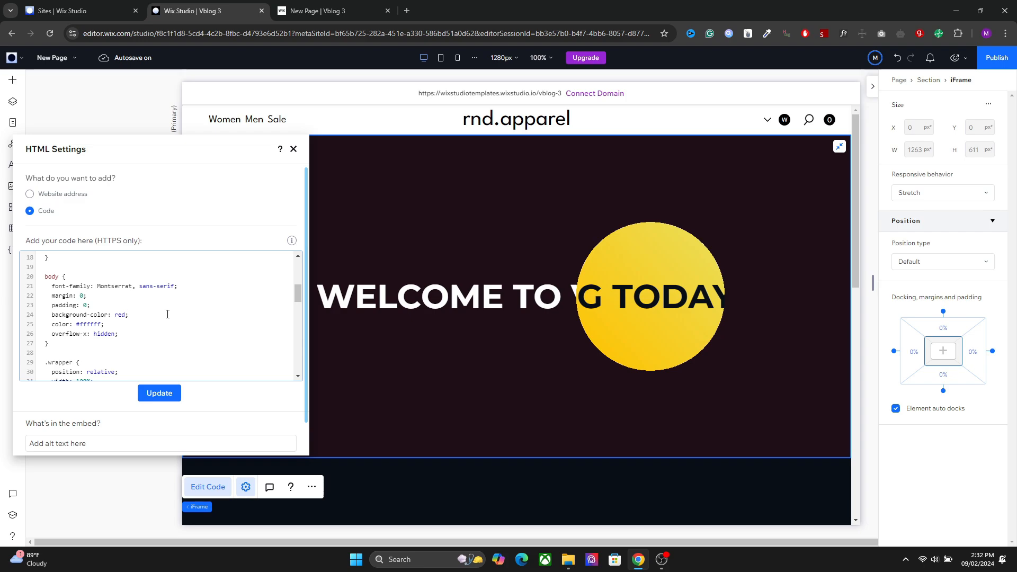
pyautogui.click(158, 393)
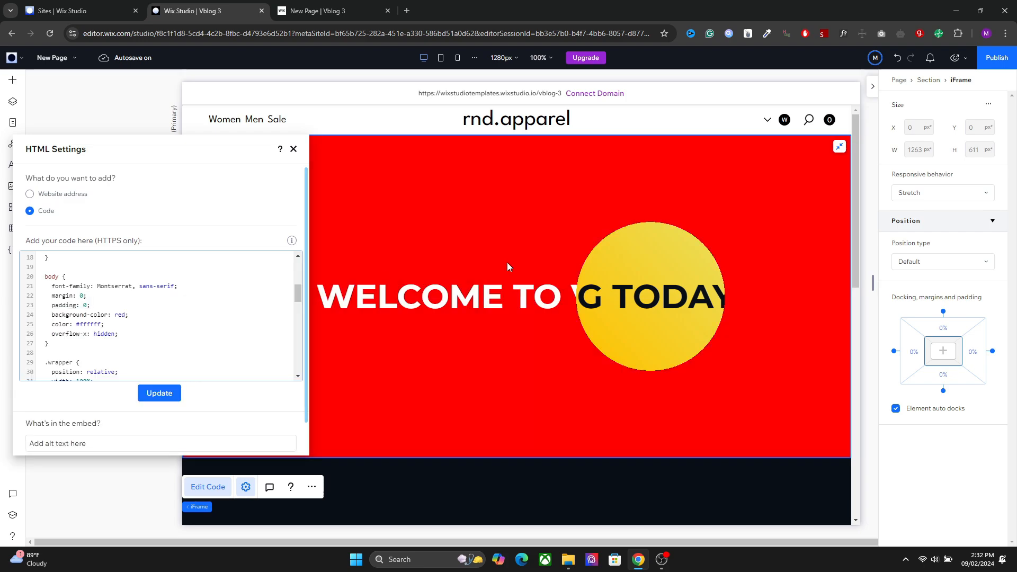
pyautogui.click(49, 343)
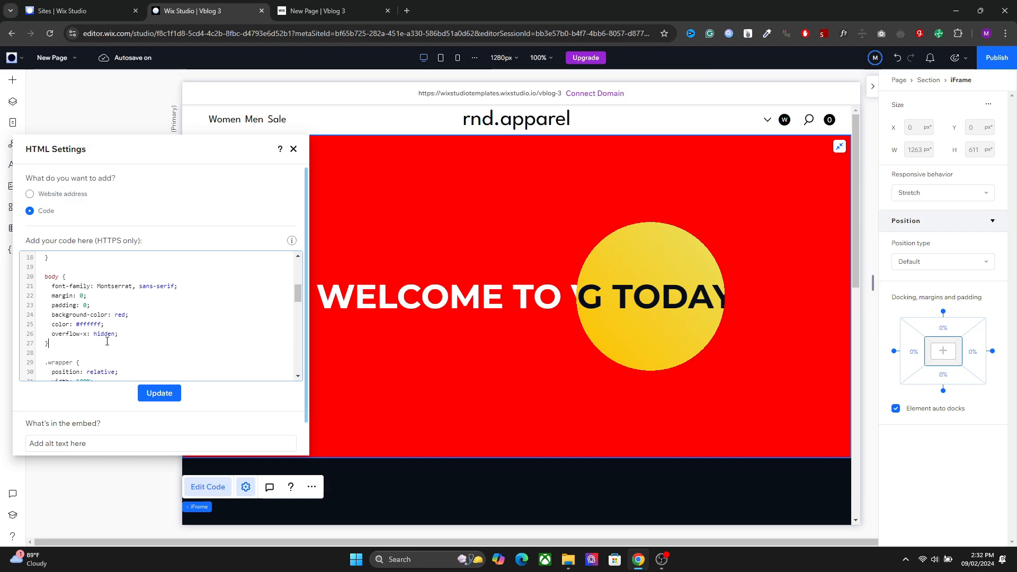
pyautogui.doubleClick(119, 314)
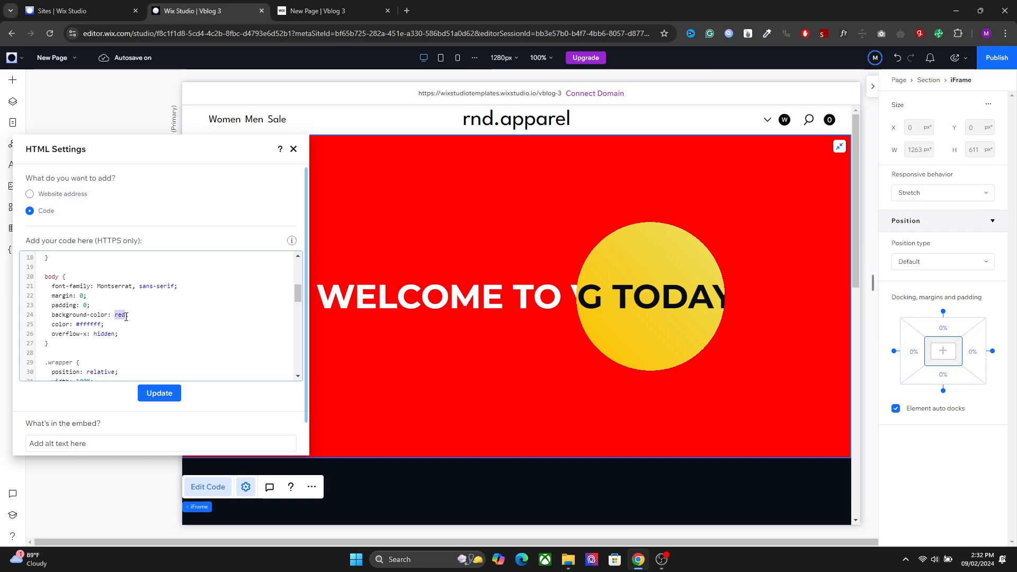
pyautogui.write('rgb(90, 14, 23)')
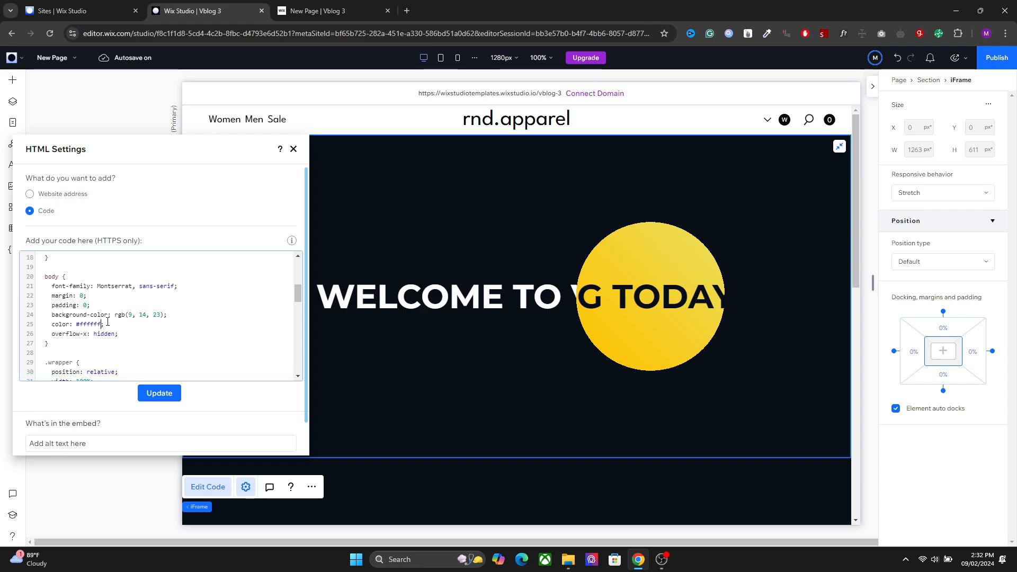
# Step: Raise the .hero--secondary radial-gradient mask size from 15% to 25%
pyautogui.scroll(-3)
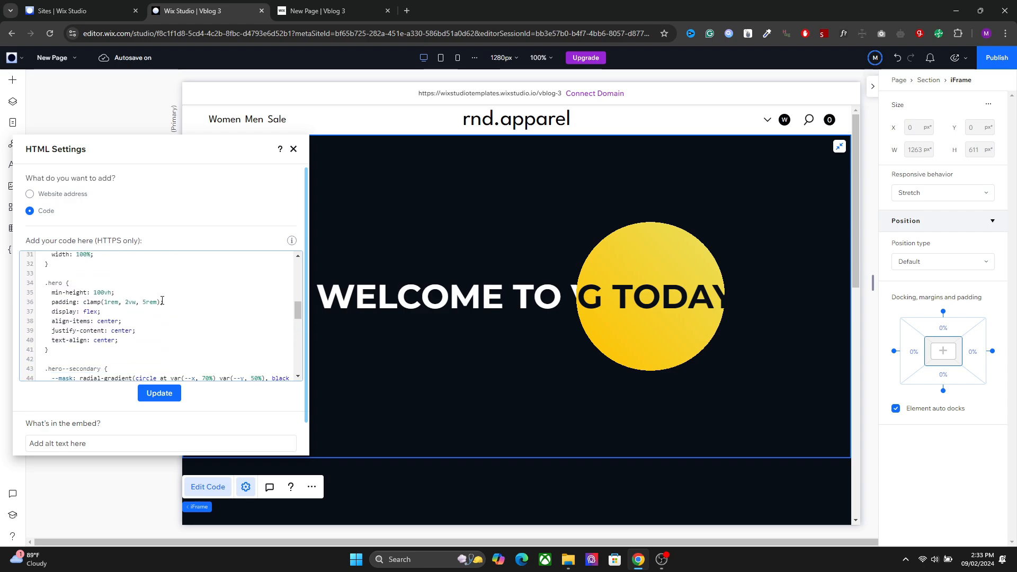
pyautogui.scroll(-3)
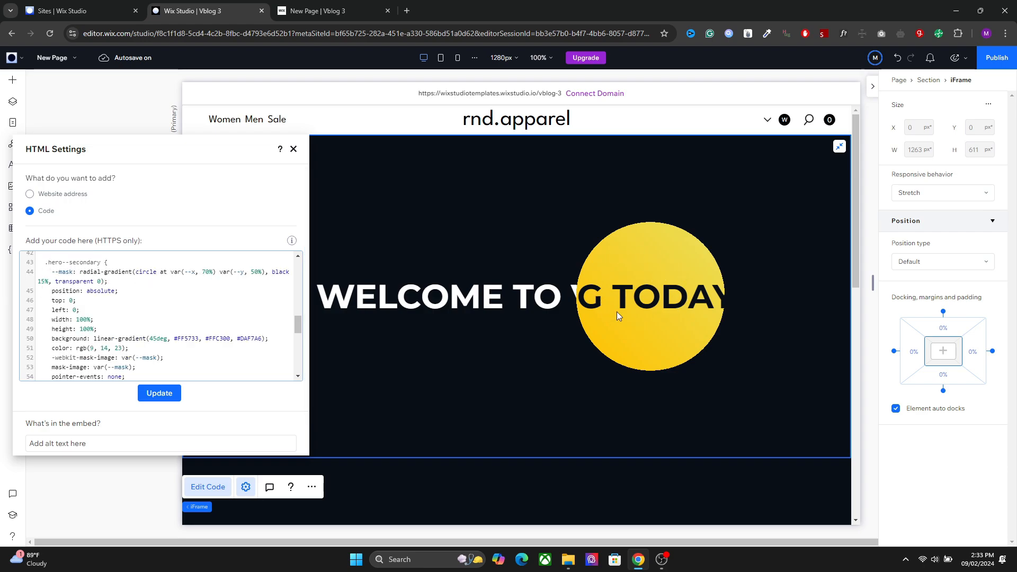
pyautogui.click(41, 291)
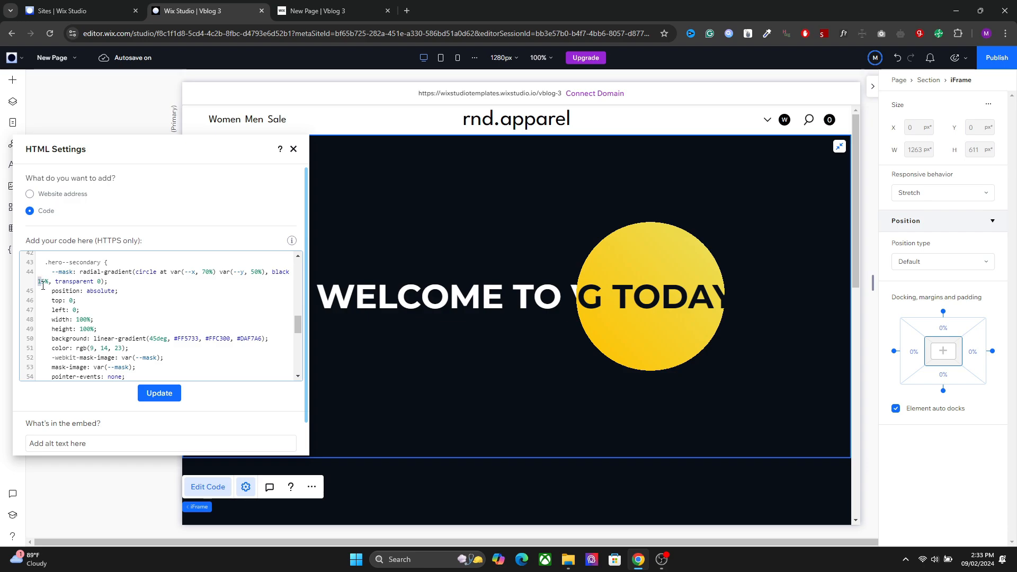
pyautogui.write('35%')
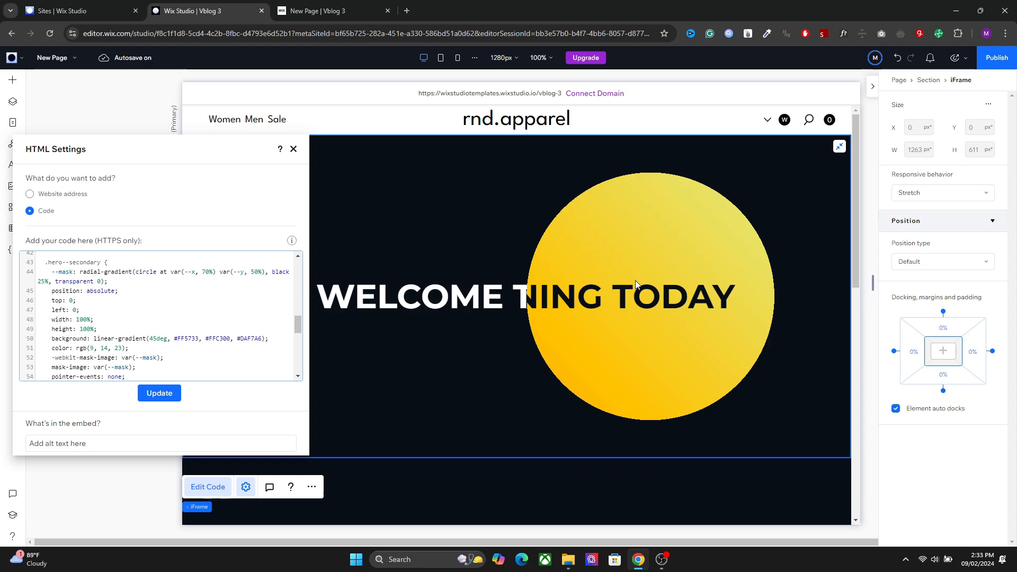
pyautogui.moveTo(396, 301)
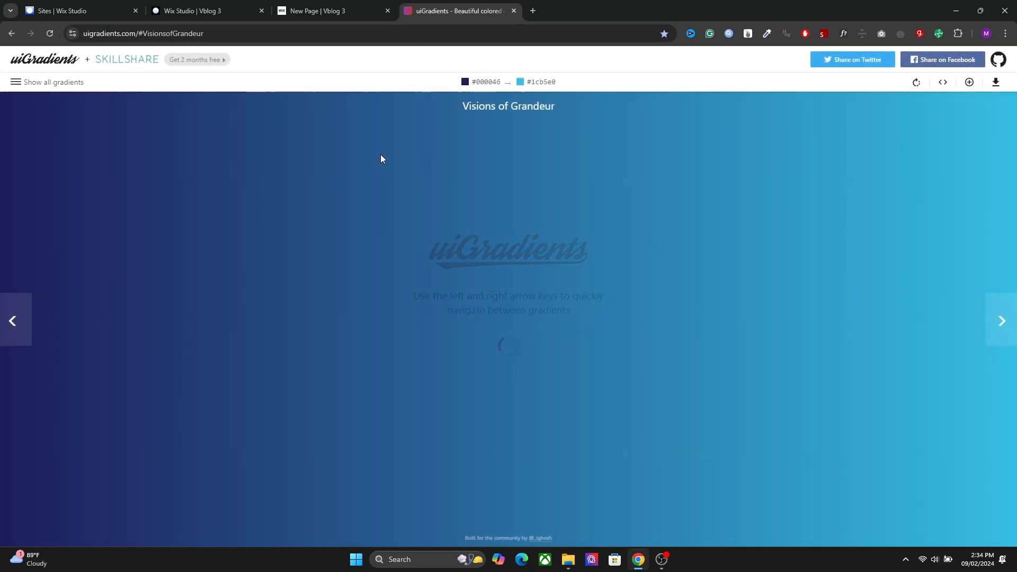
# Step: Find the Ibiza Sunset gradient (#ee0979 to #ff6a00) in the uiGradients gallery
pyautogui.click(53, 82)
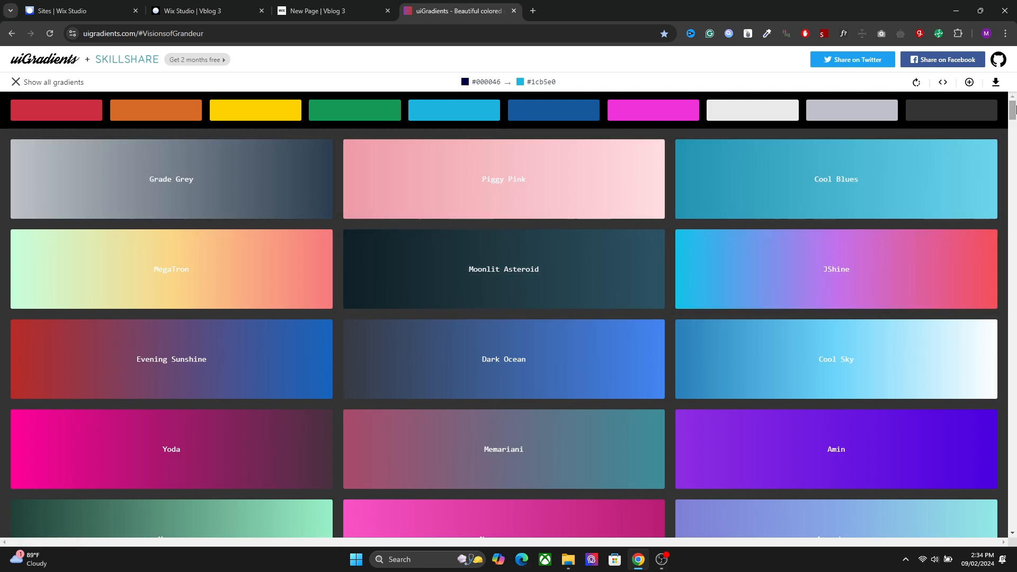
pyautogui.scroll(-3)
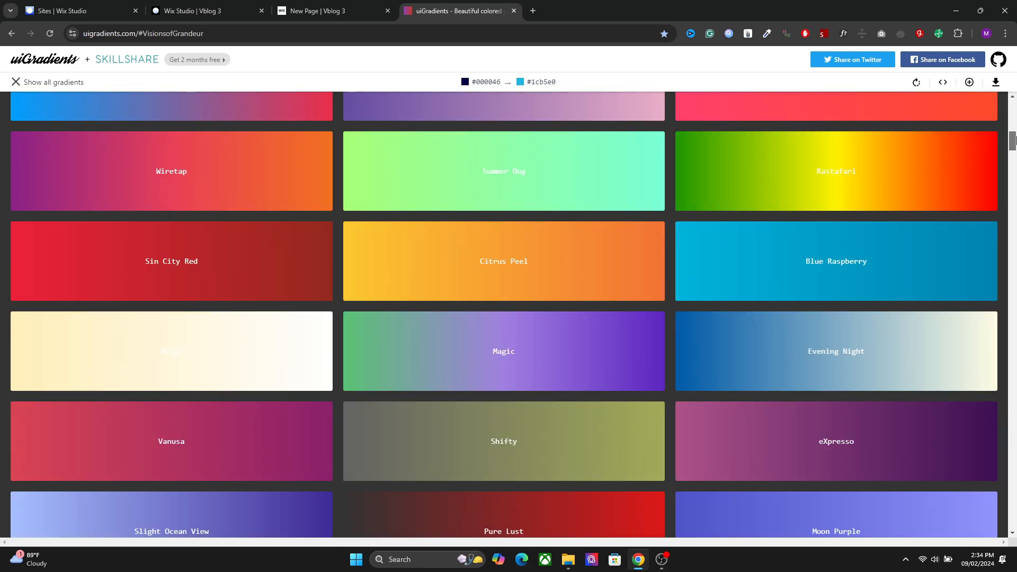
pyautogui.scroll(-3)
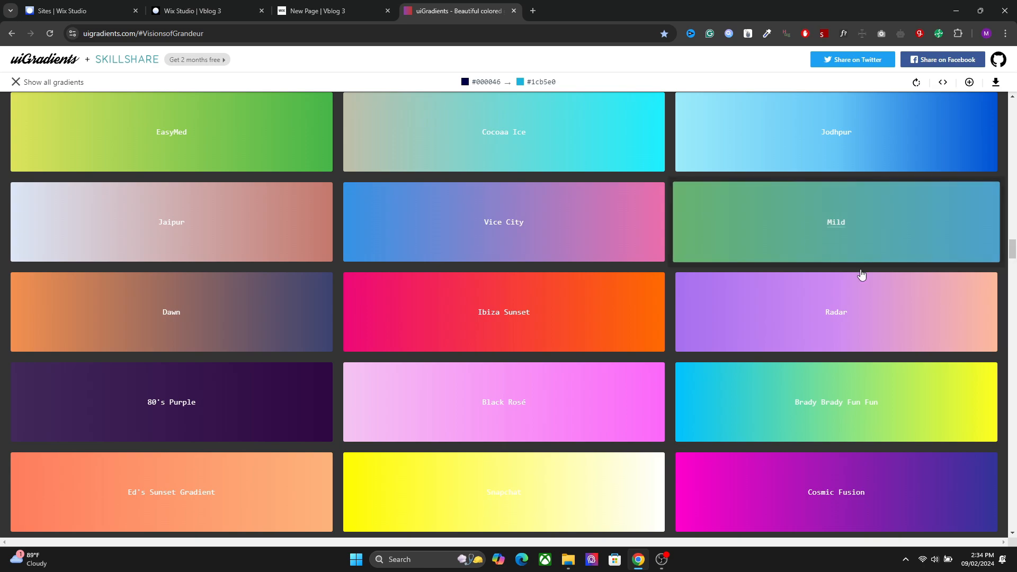
pyautogui.click(503, 312)
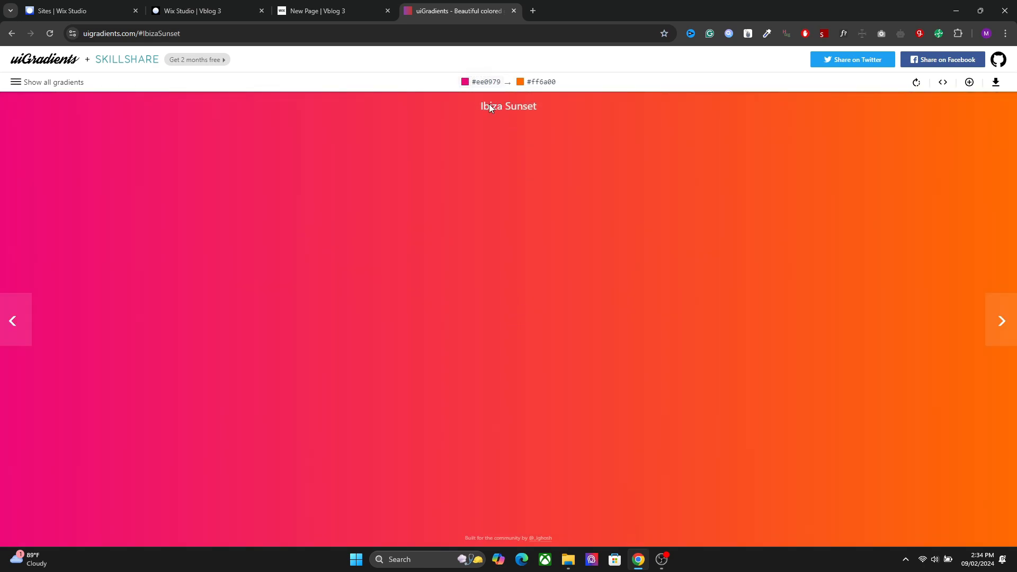
pyautogui.click(205, 11)
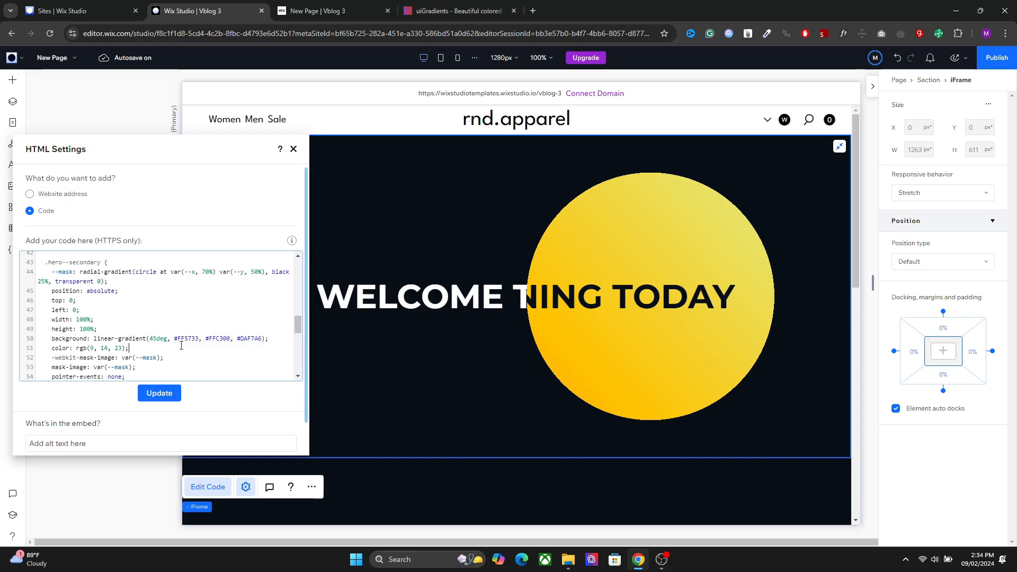
# Step: Swap the .hero--secondary linear-gradient colours for #ee0979 and #ff6a00, removing #DAF7A6
pyautogui.doubleClick(187, 339)
pyautogui.write('ee0979')
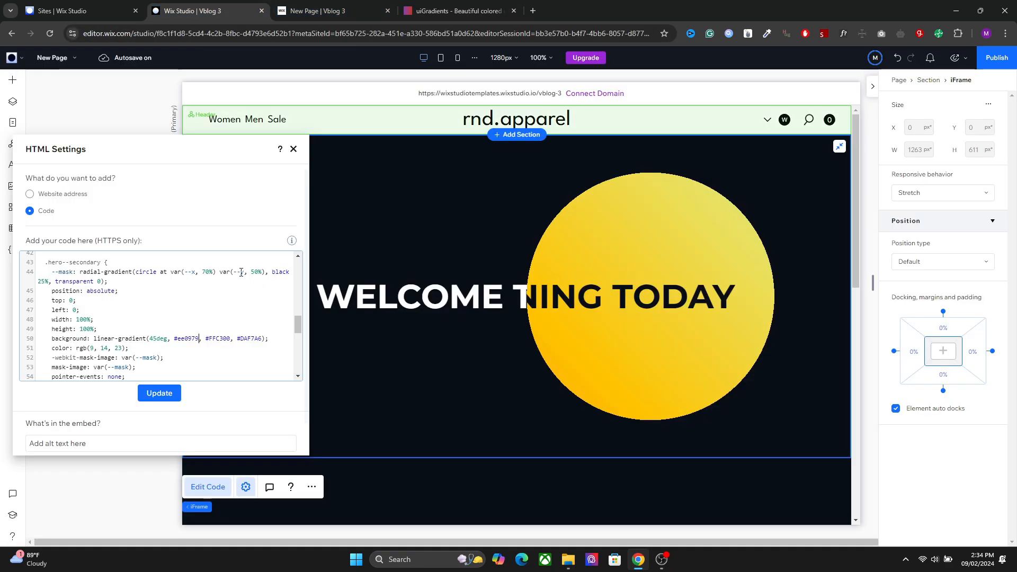
pyautogui.doubleClick(217, 338)
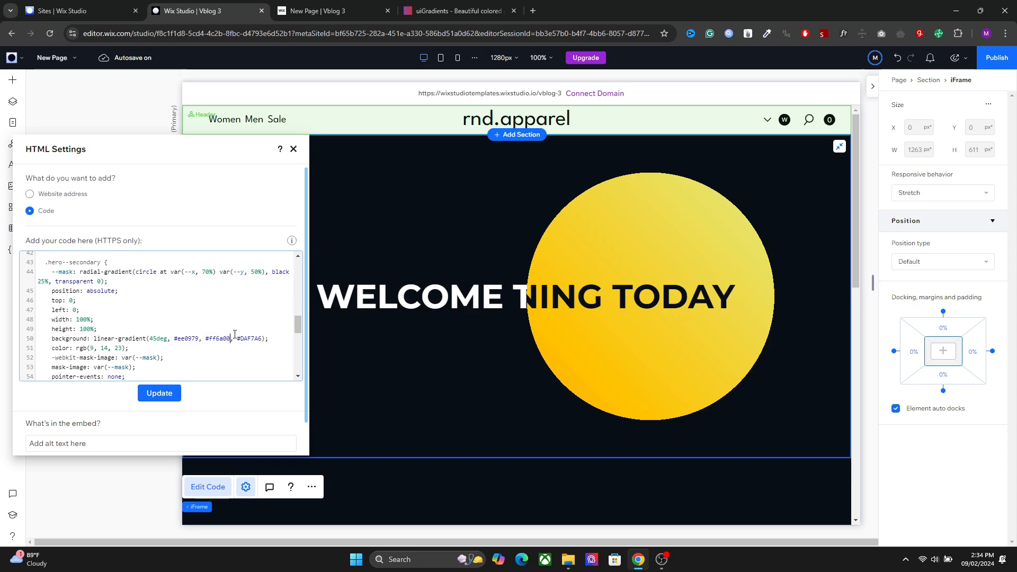
pyautogui.doubleClick(249, 338)
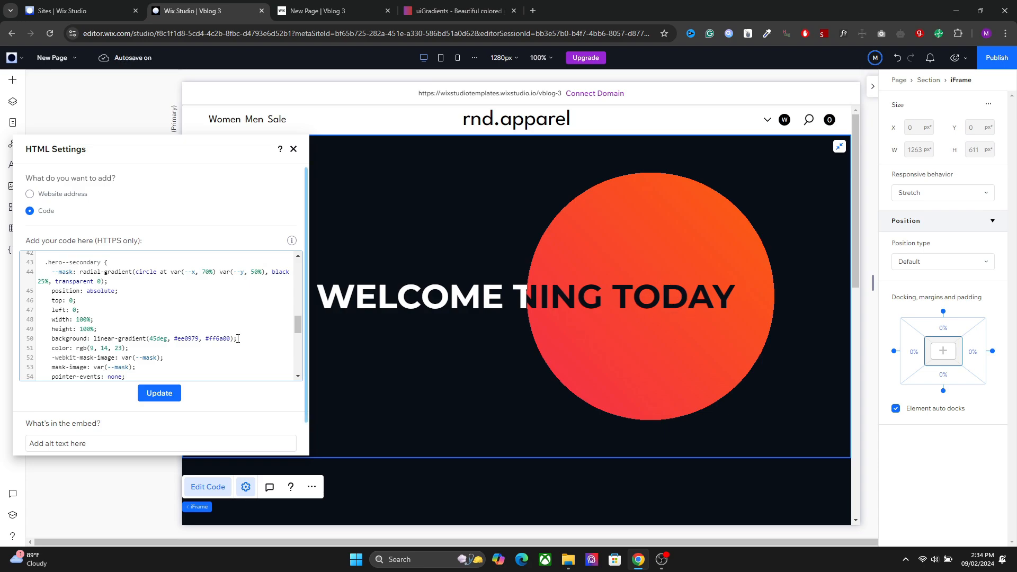
pyautogui.scroll(-3)
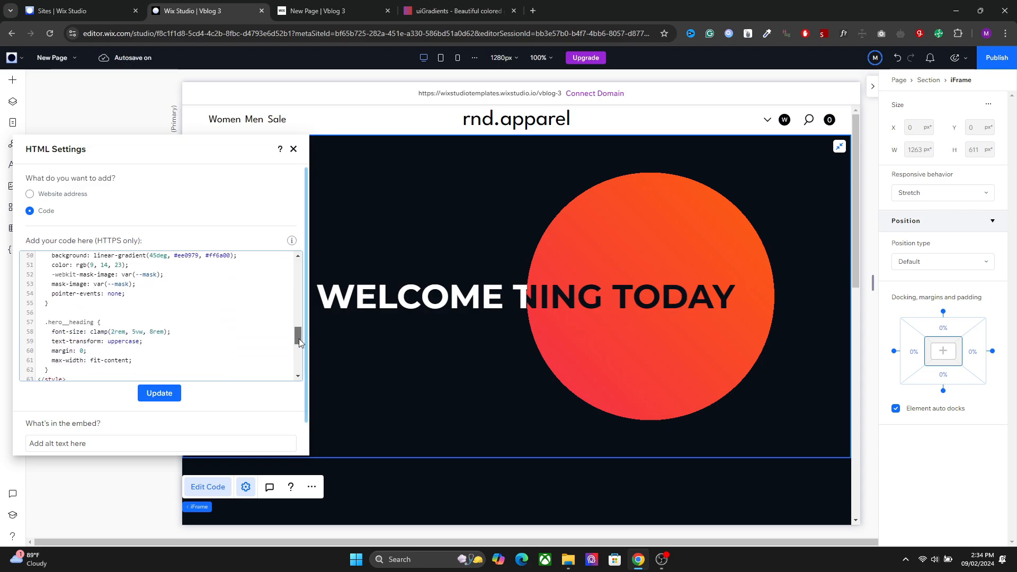
pyautogui.scroll(-3)
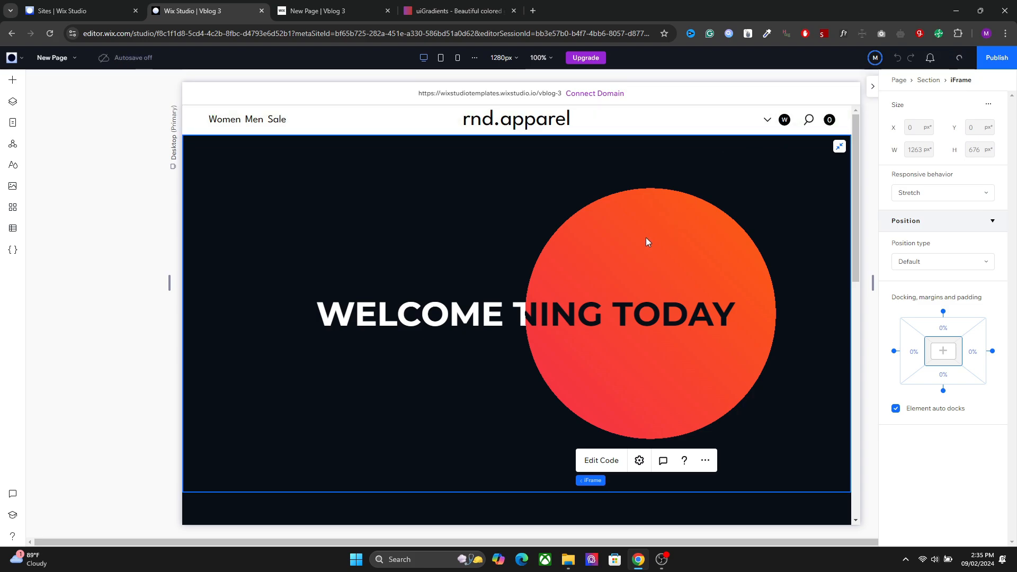
# Step: View the live rnd.apparel site in the New Page | Vblog 3 tab
pyautogui.click(514, 11)
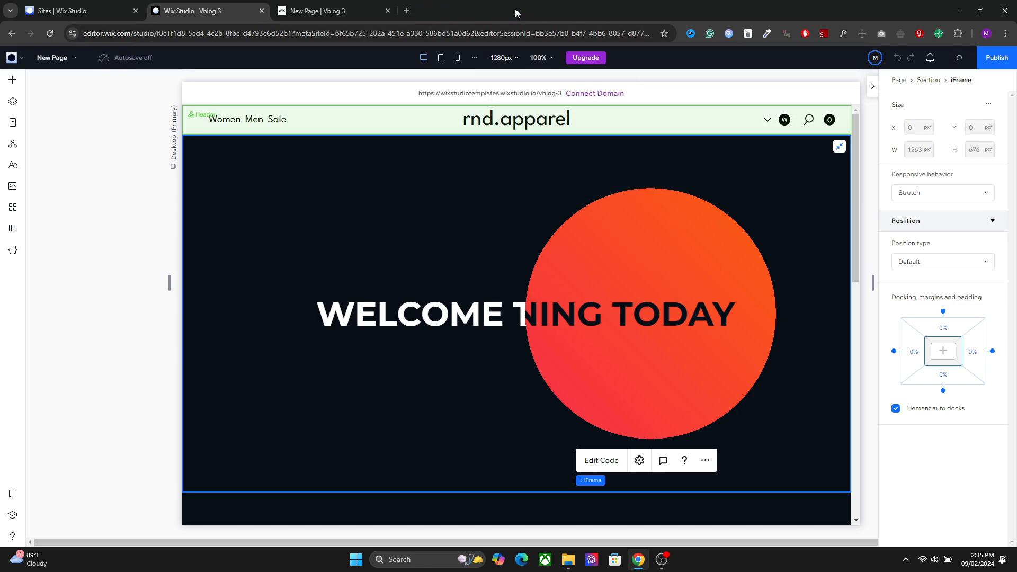
pyautogui.click(317, 11)
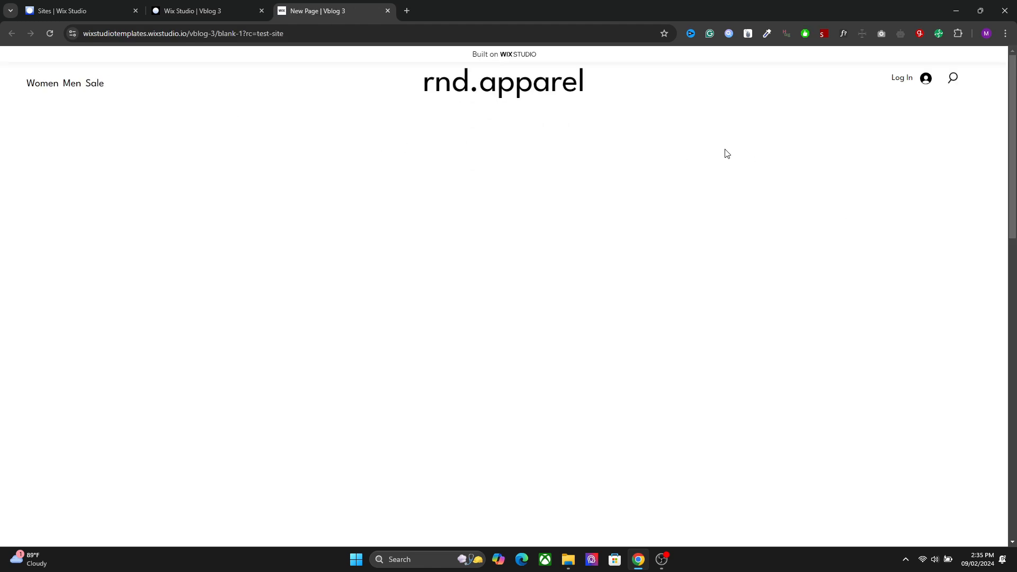